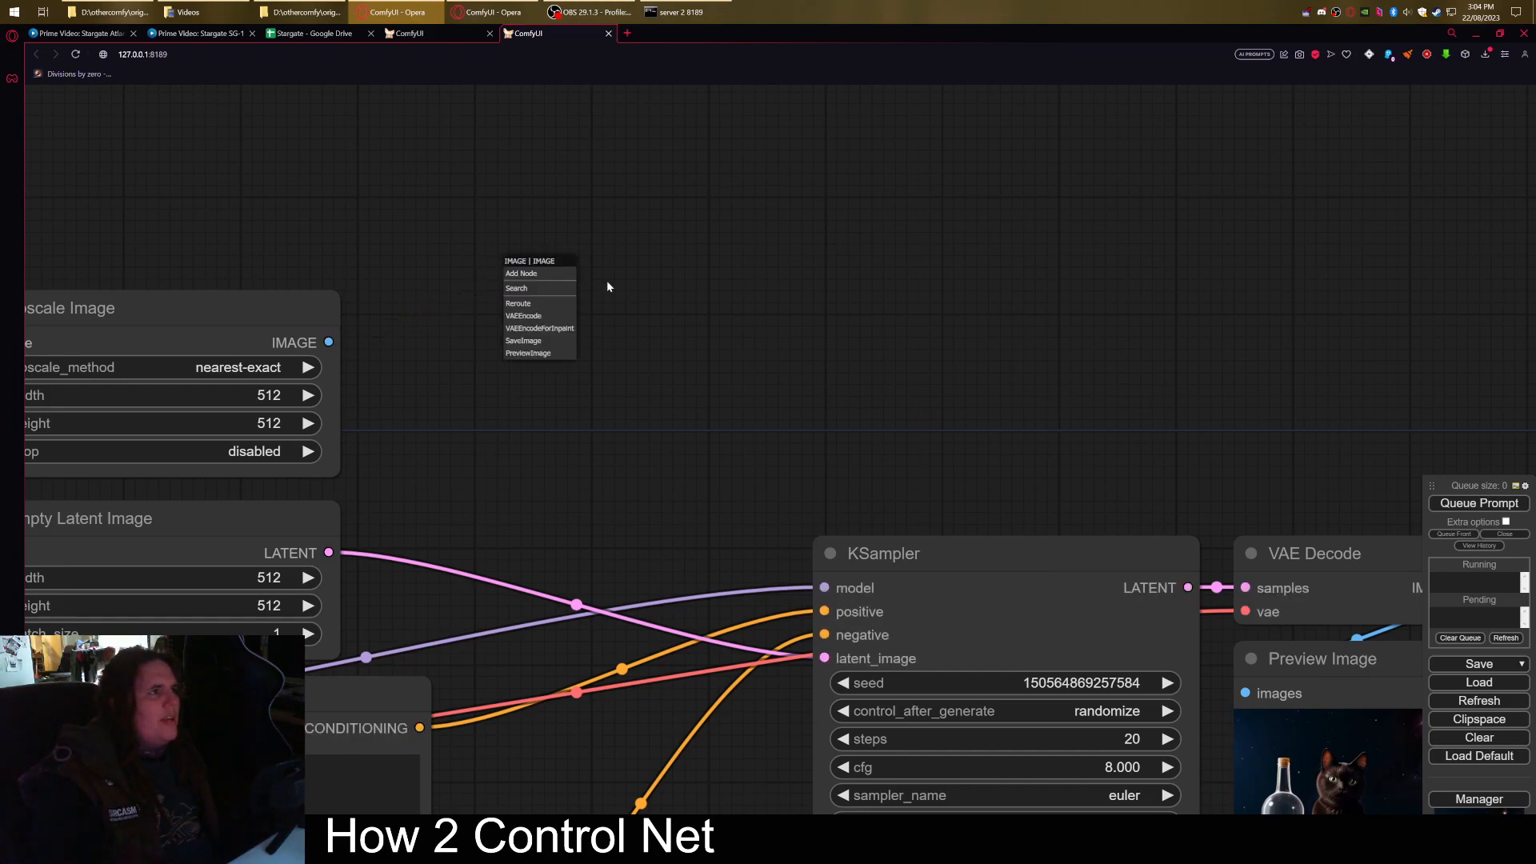
mouse_move(521, 274)
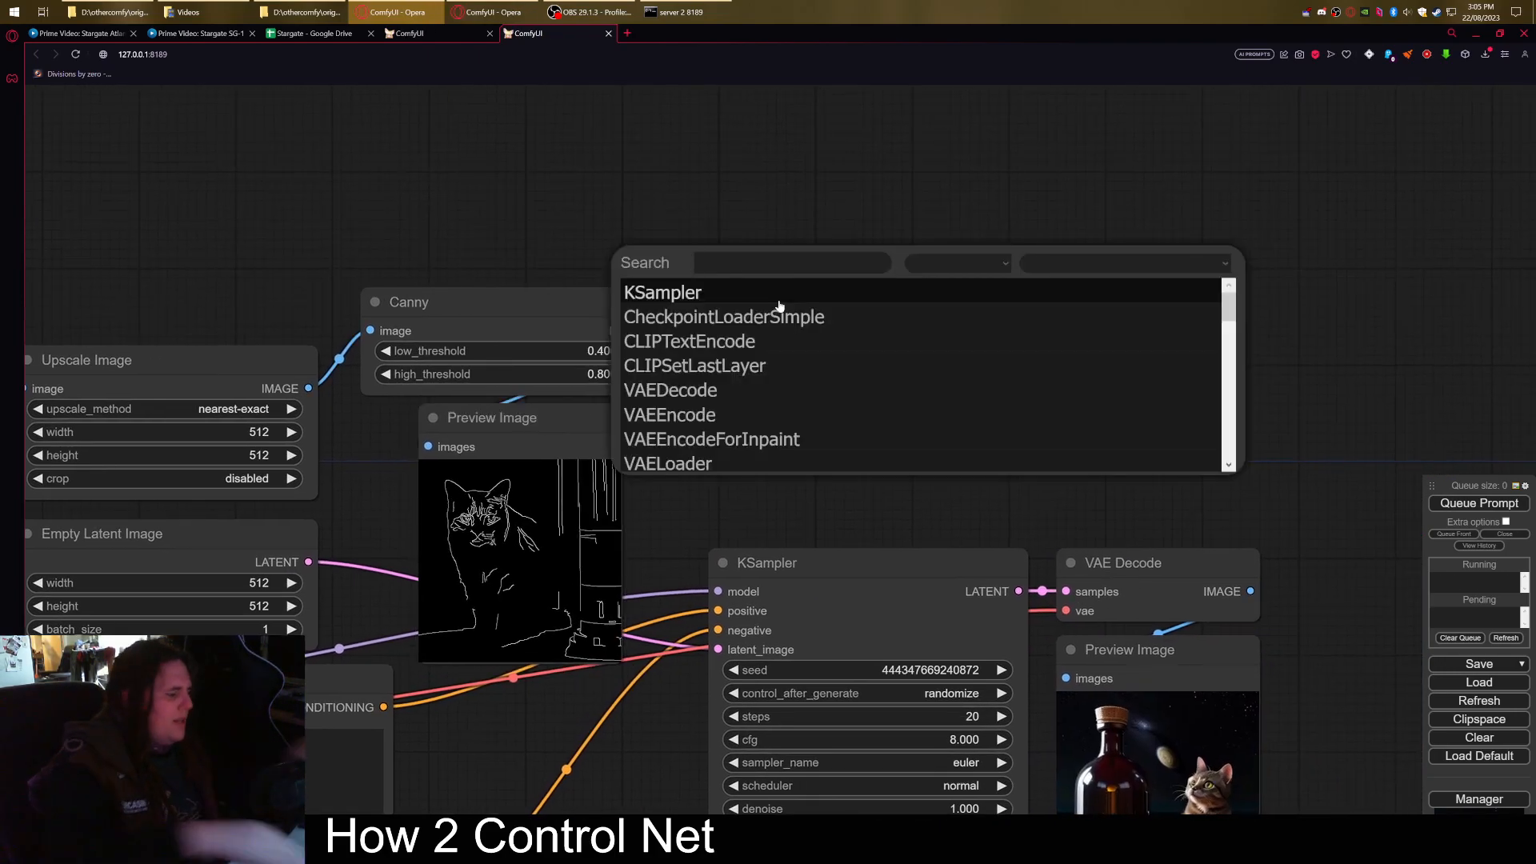
Step: Add an Apply ControlNet node fed by the Canny edge image
type("con")
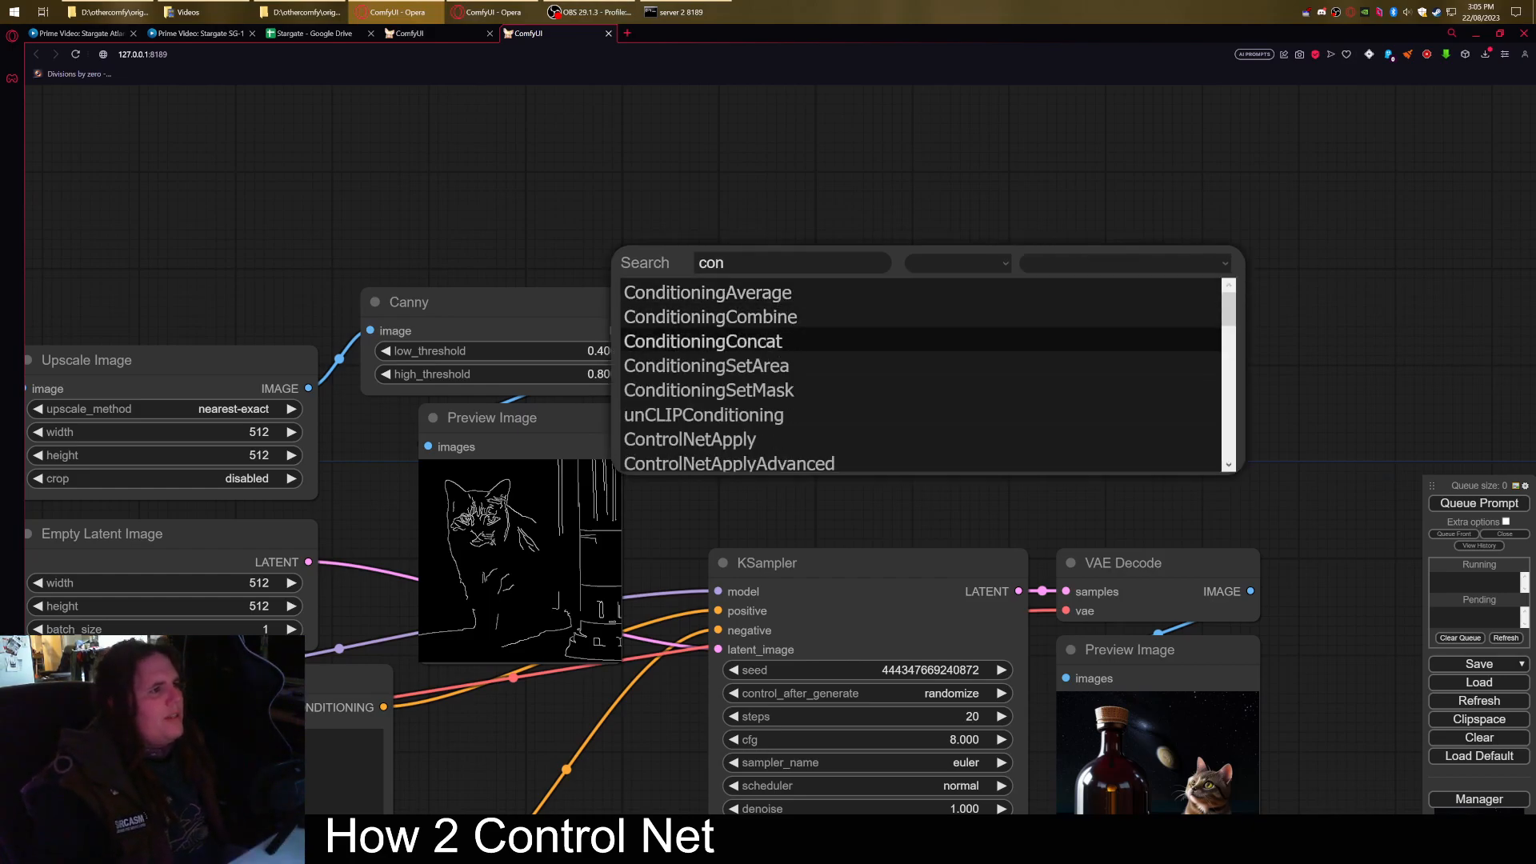
left_click(689, 439)
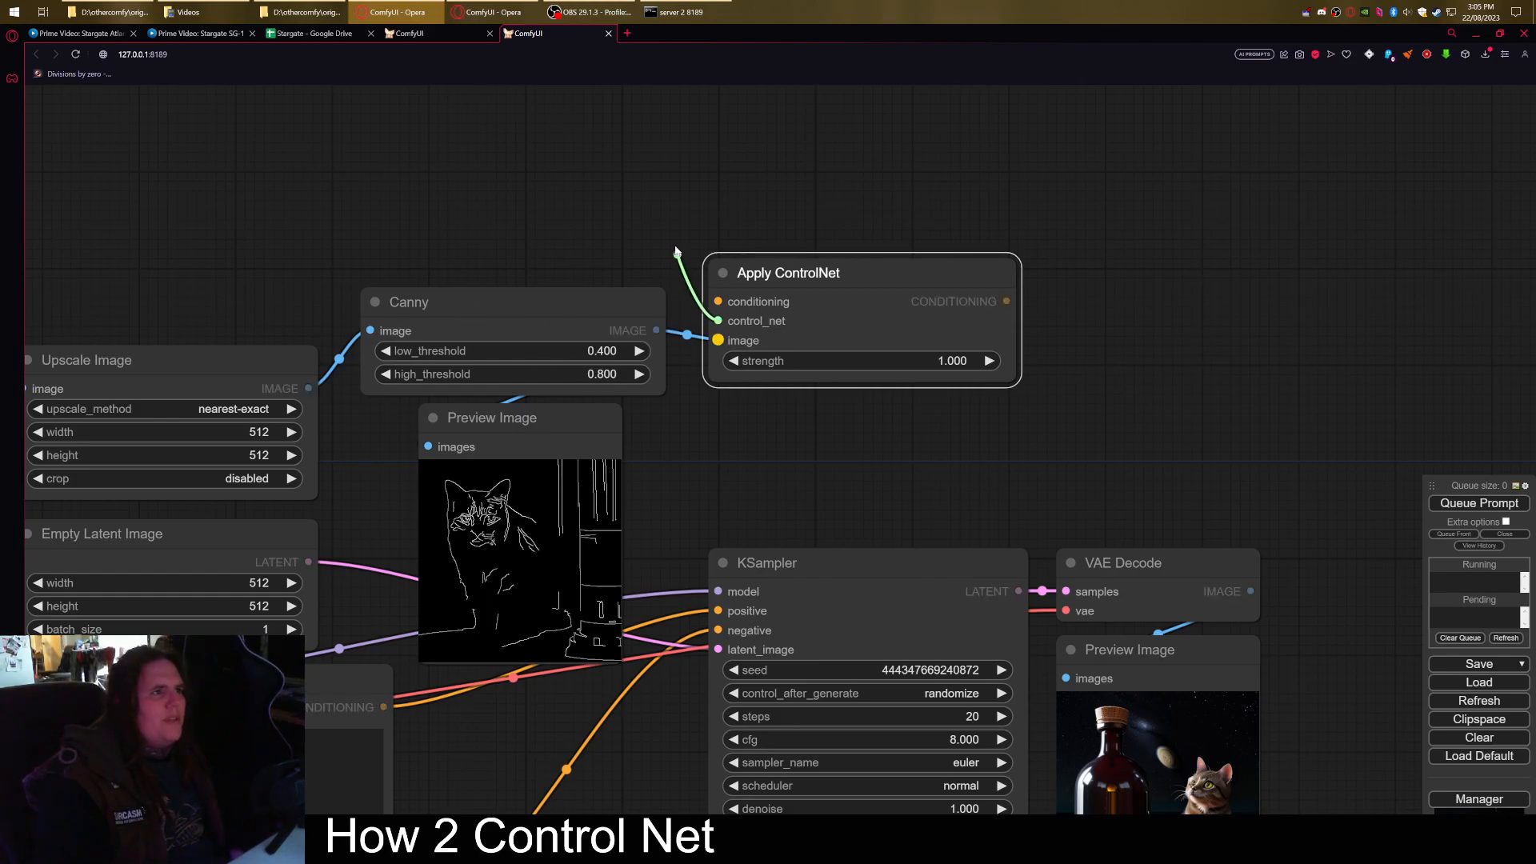
left_click(718, 319)
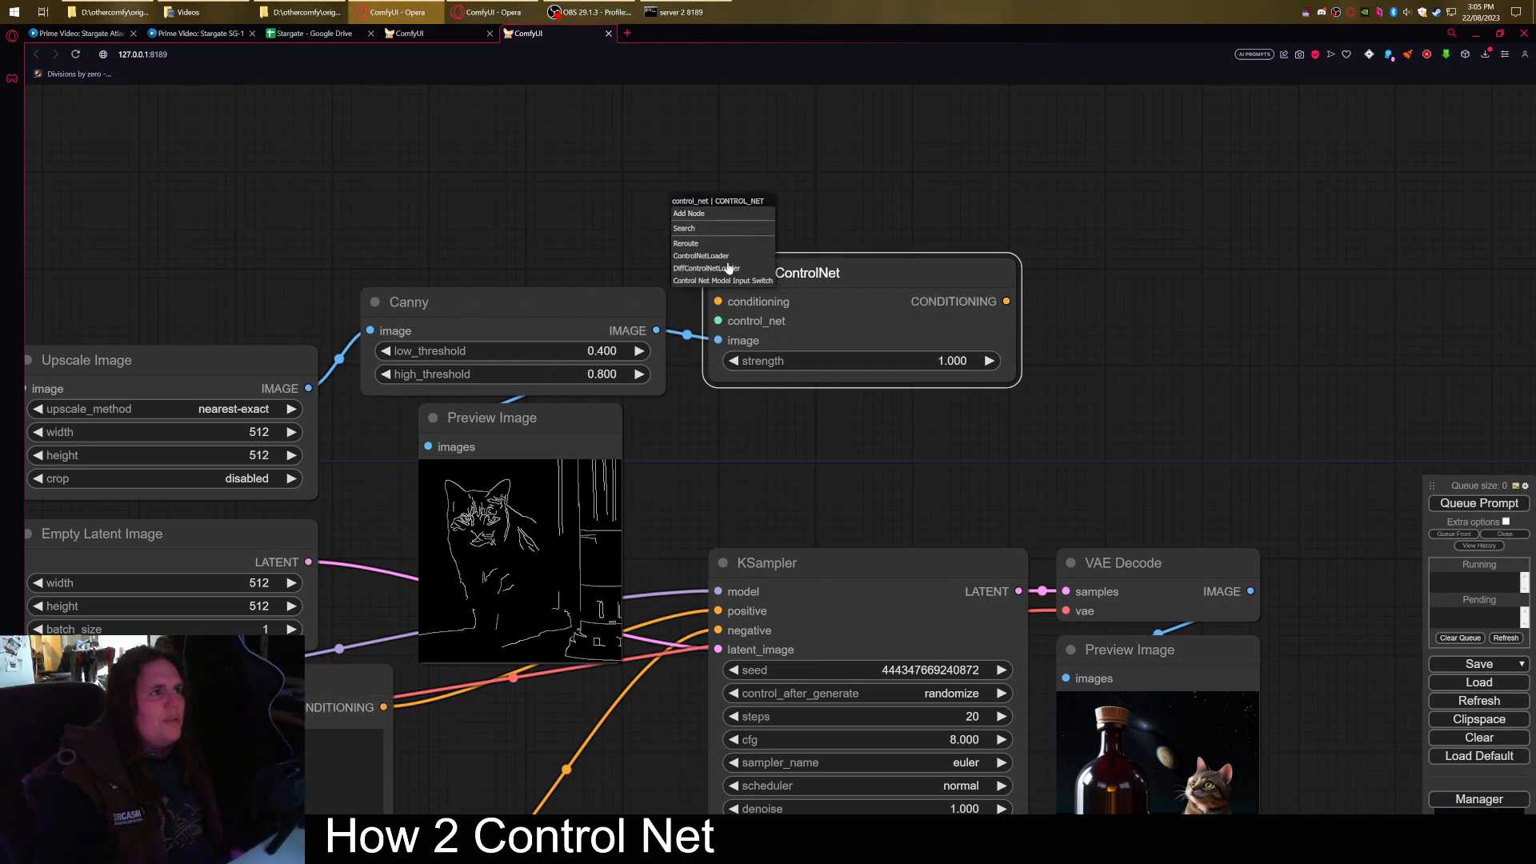
Step: Add a ControlNet model loader for the Apply ControlNet node's control_net input
left_click(701, 256)
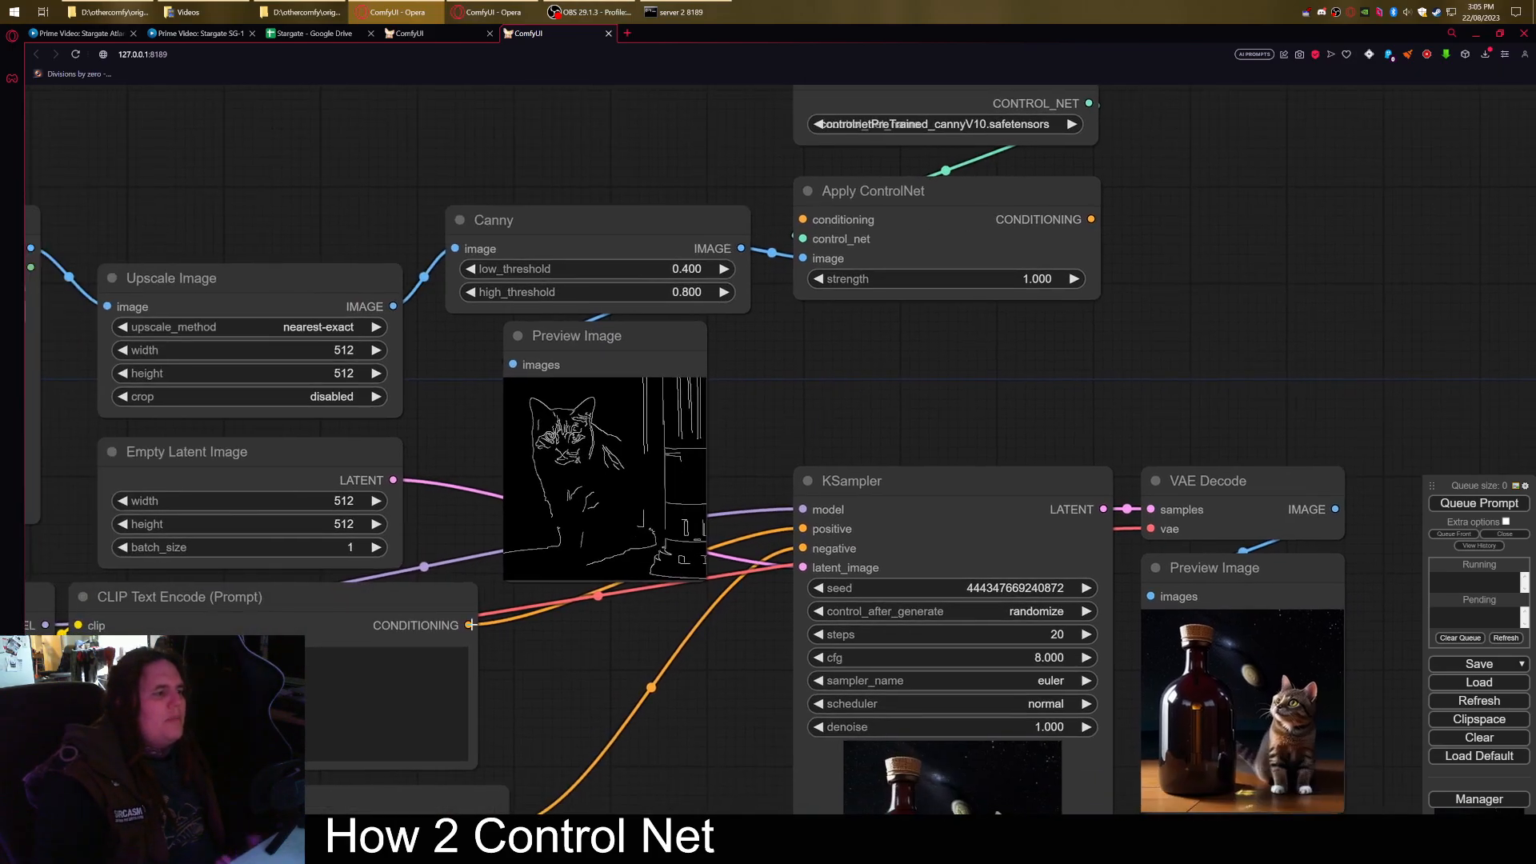
left_click_drag(468, 625, 802, 218)
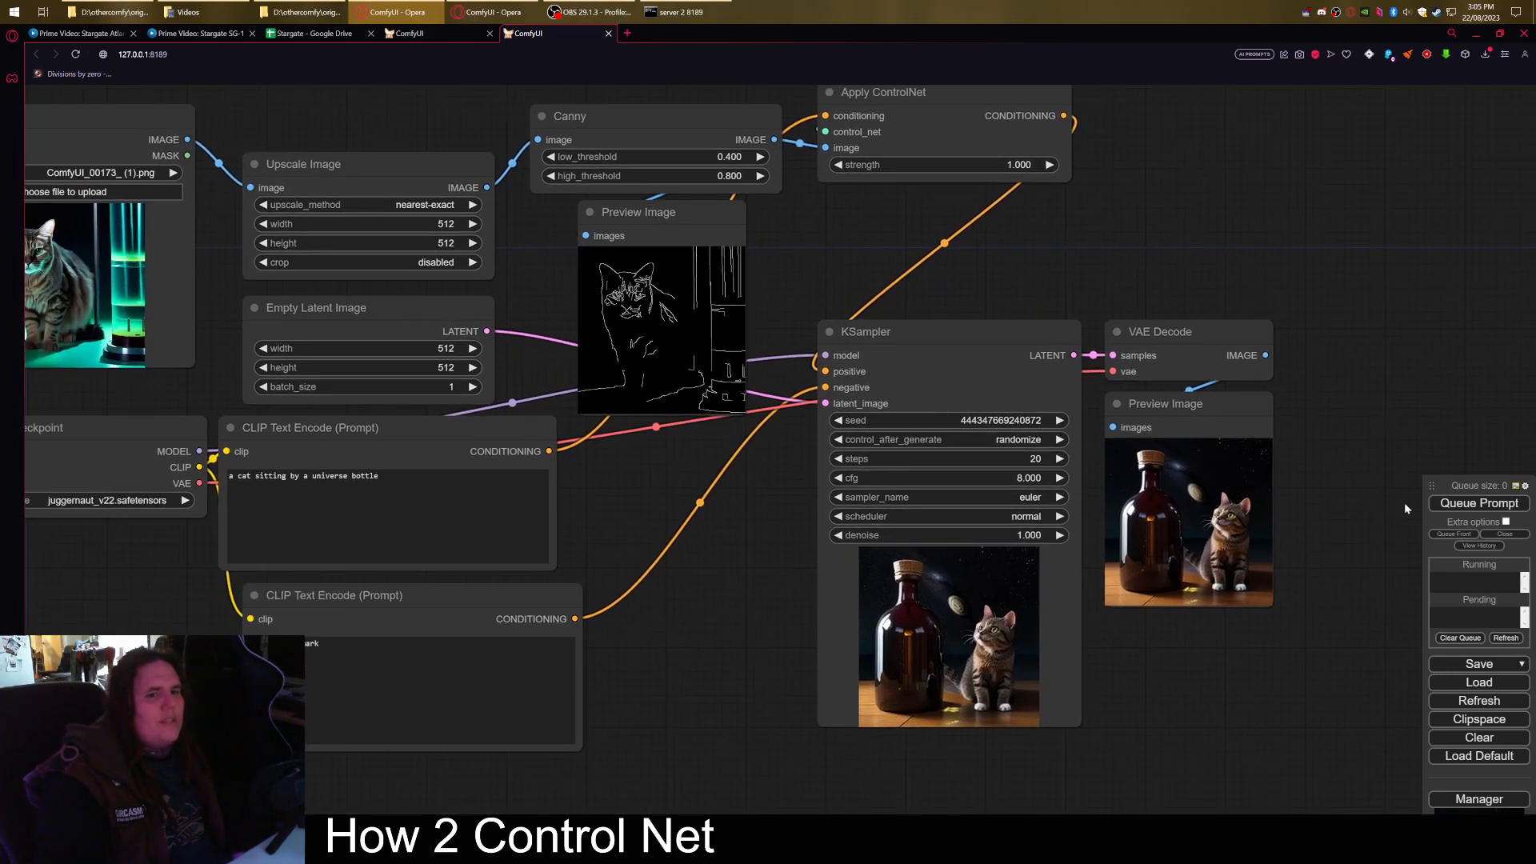
Step: Queue the Canny-guided workflow for generation
left_click(1478, 503)
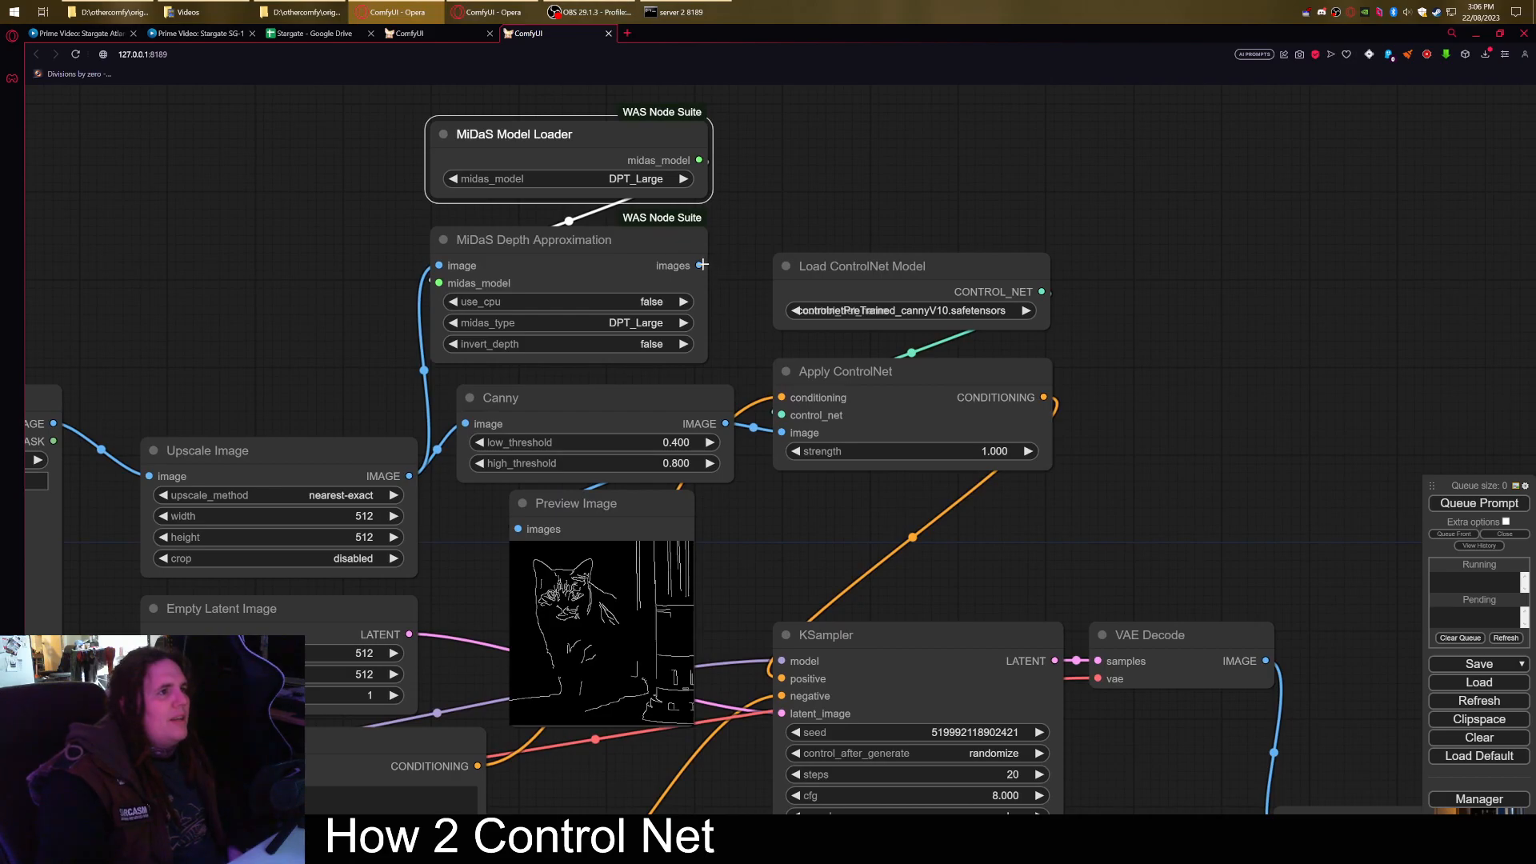
Step: Select control_sd15_depth.pth as the ControlNet model
left_click(906, 311)
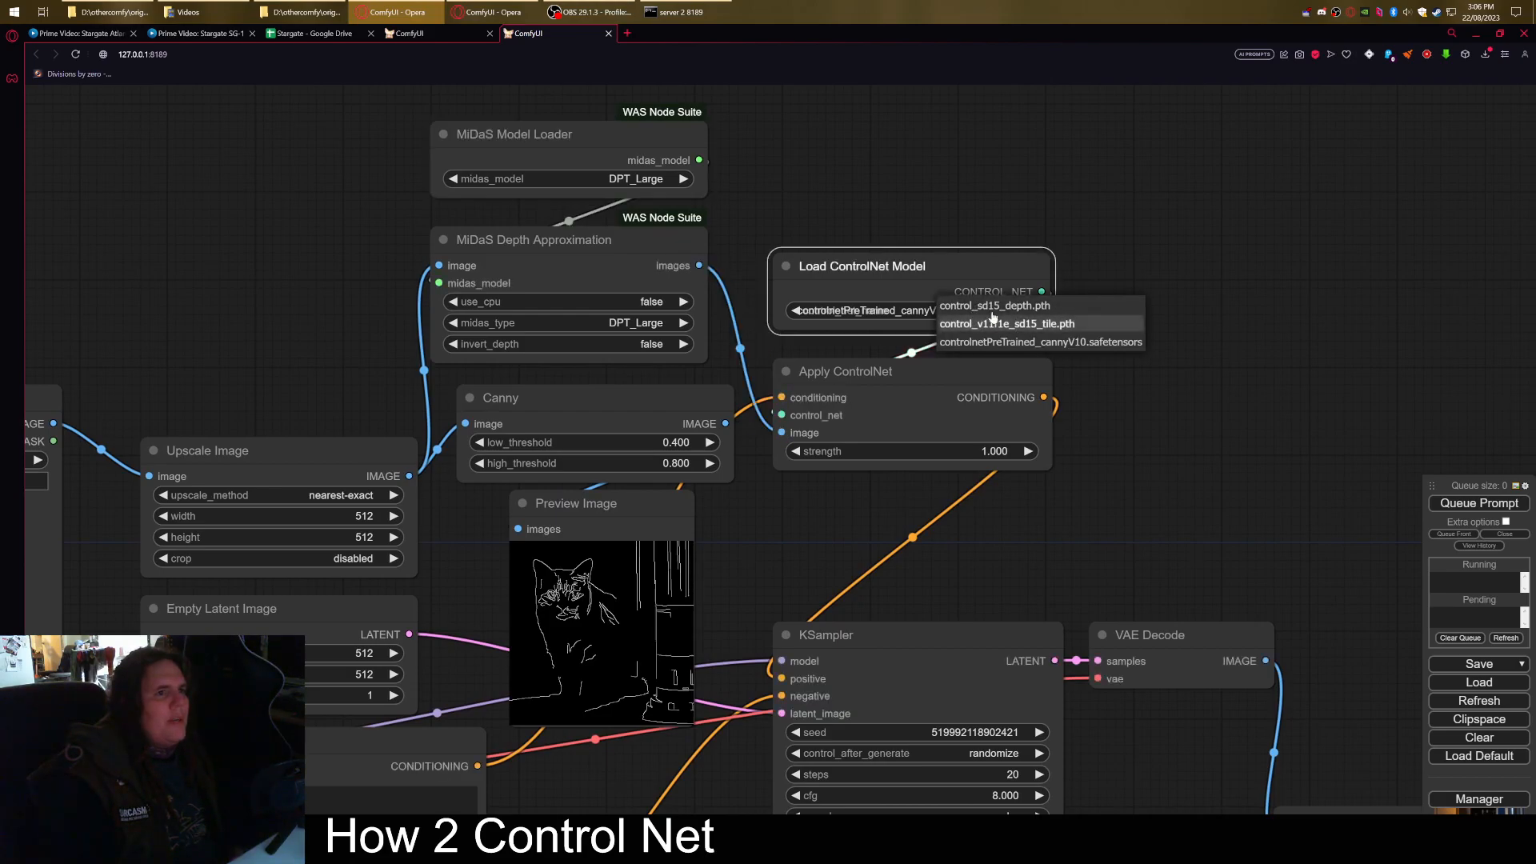
left_click(994, 305)
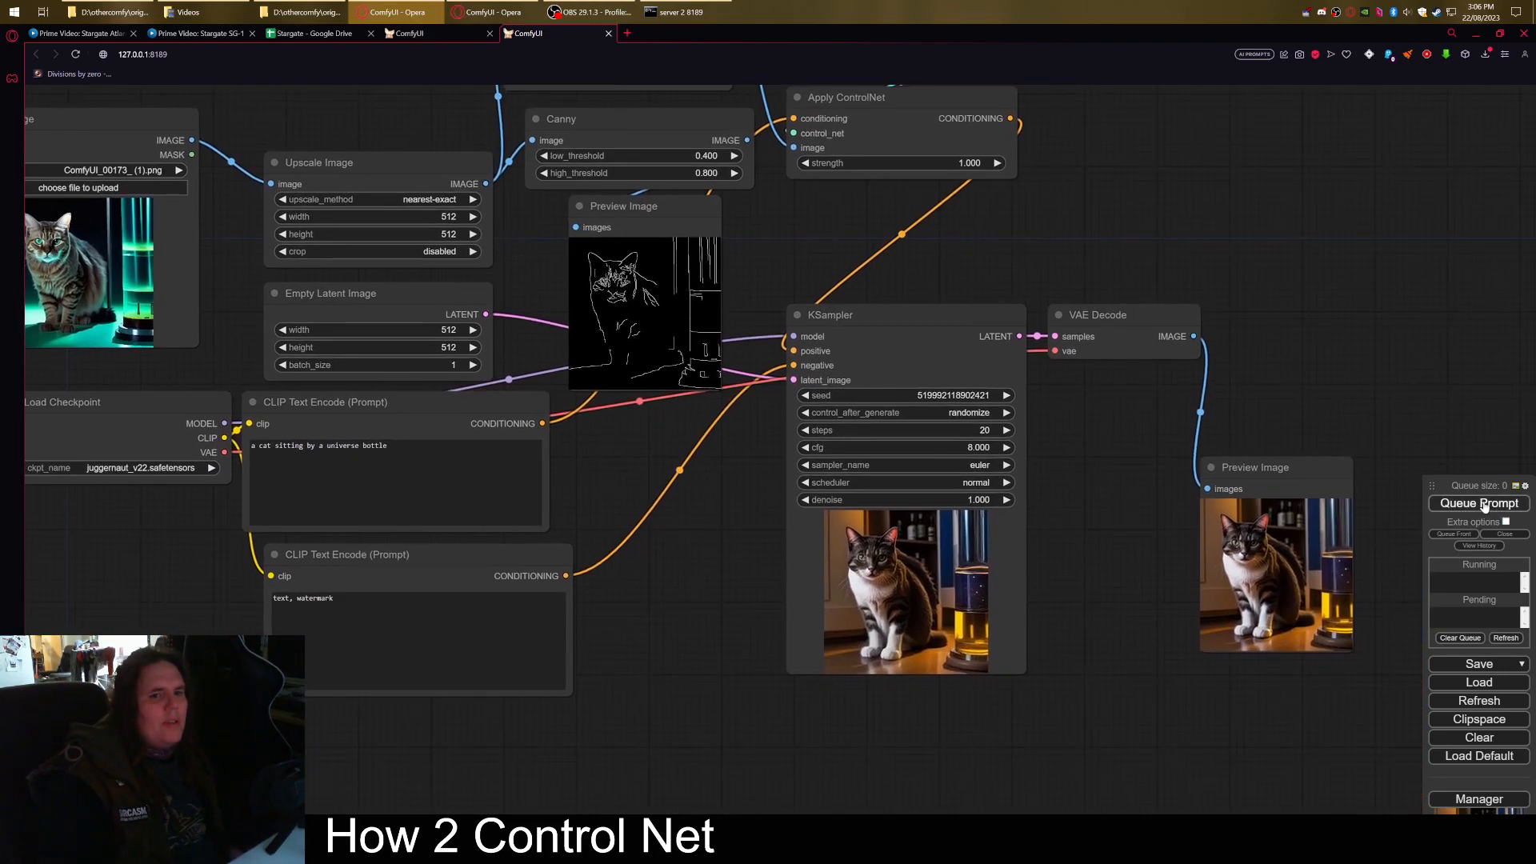
Step: Queue another generation of the depth-guided workflow
left_click(1478, 502)
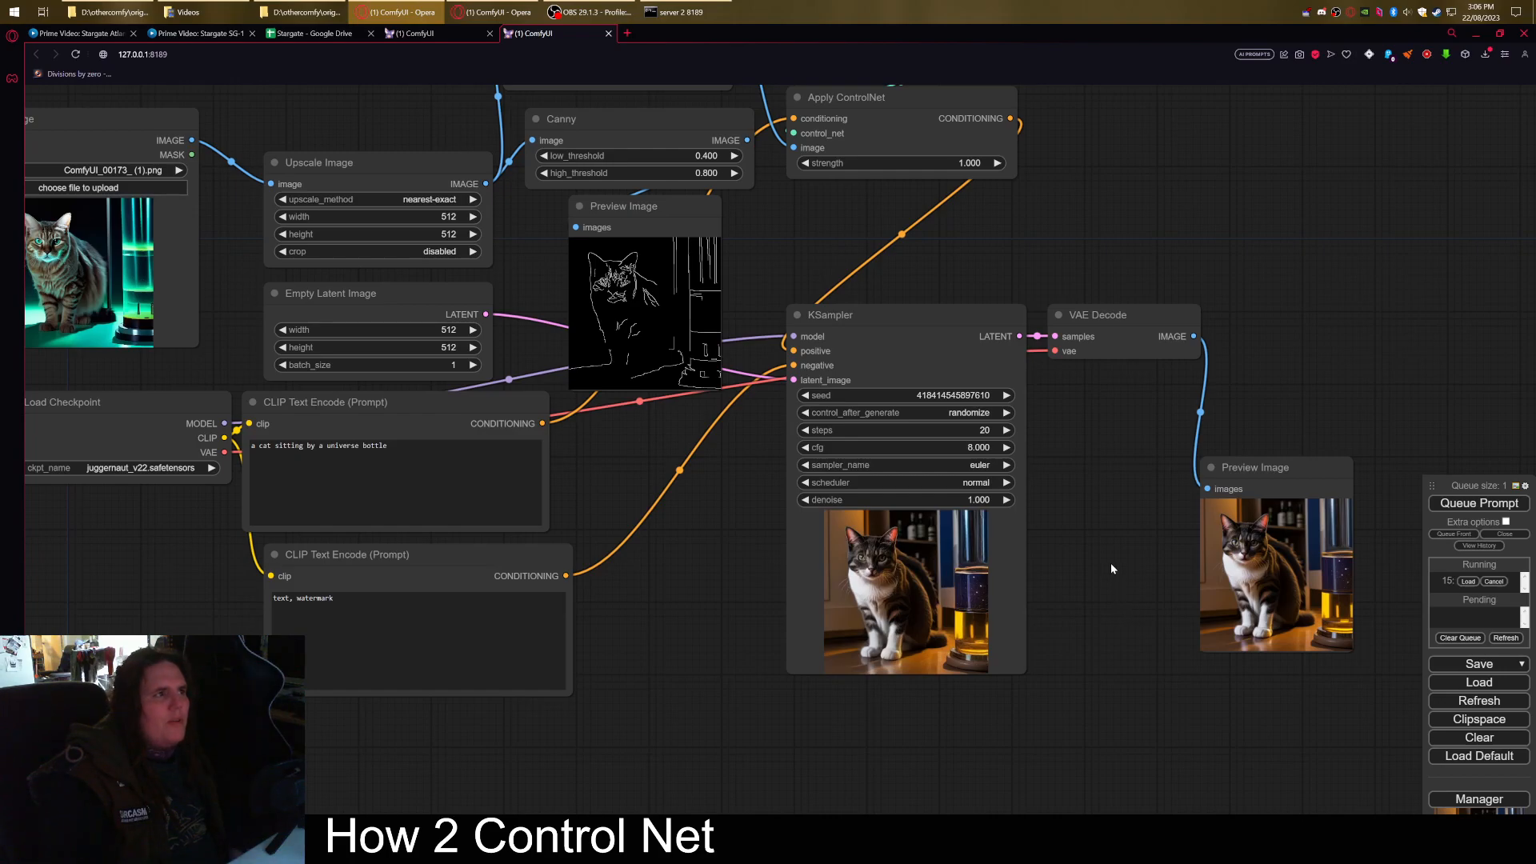